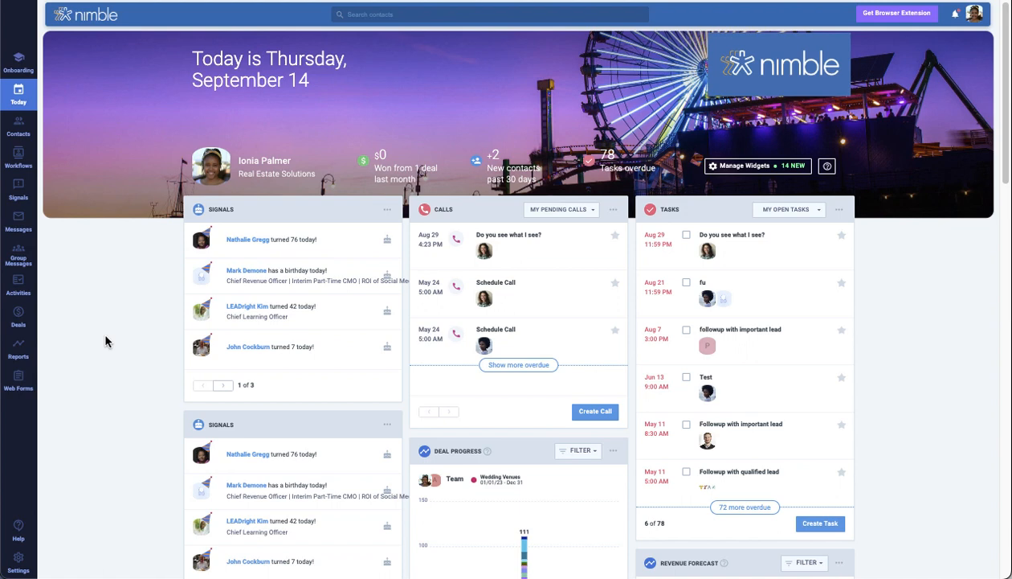
# Open the Web Forms section from Nimble's left sidebar
pyautogui.click(17, 382)
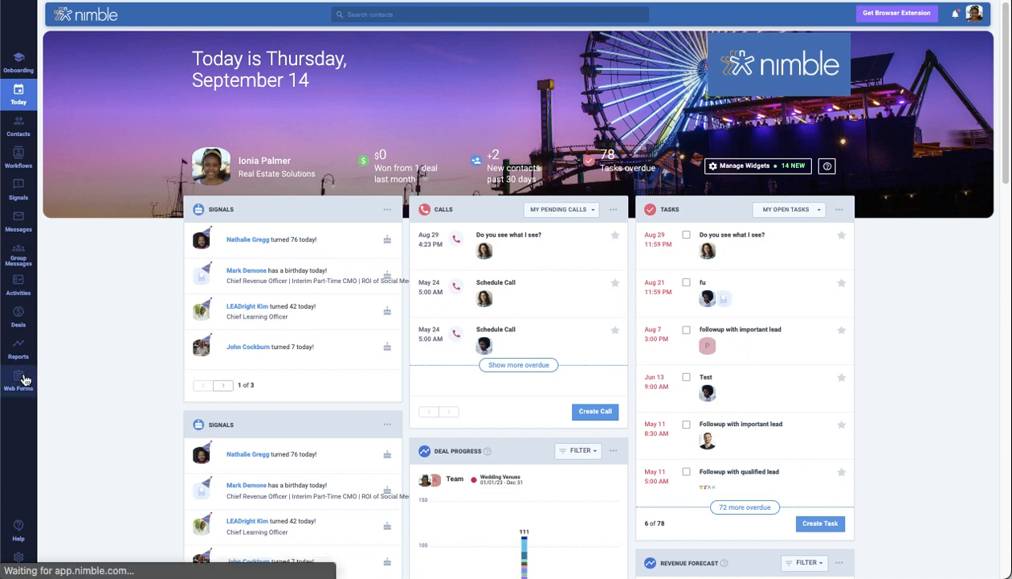
pyautogui.click(18, 380)
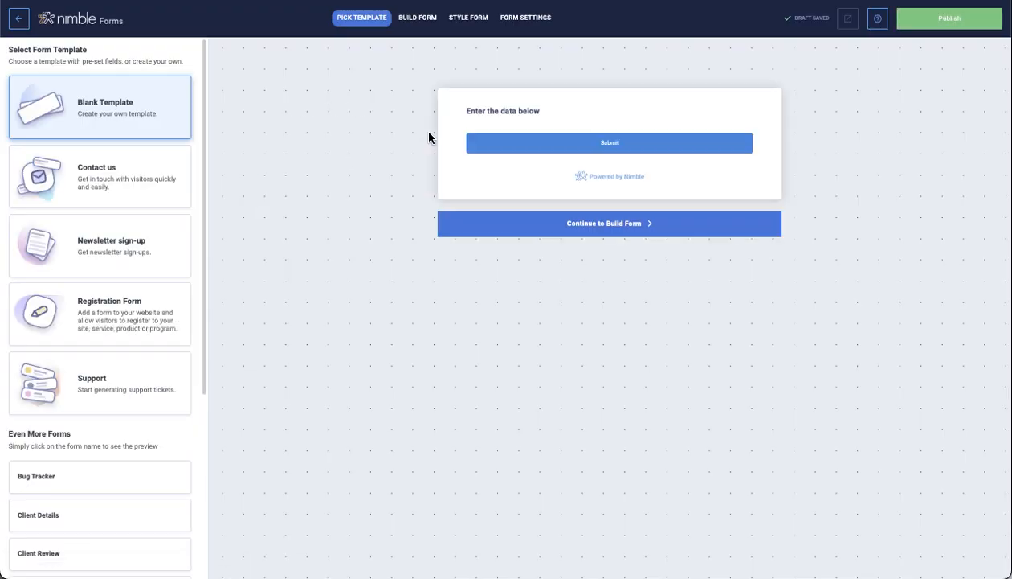
pyautogui.moveTo(213, 150)
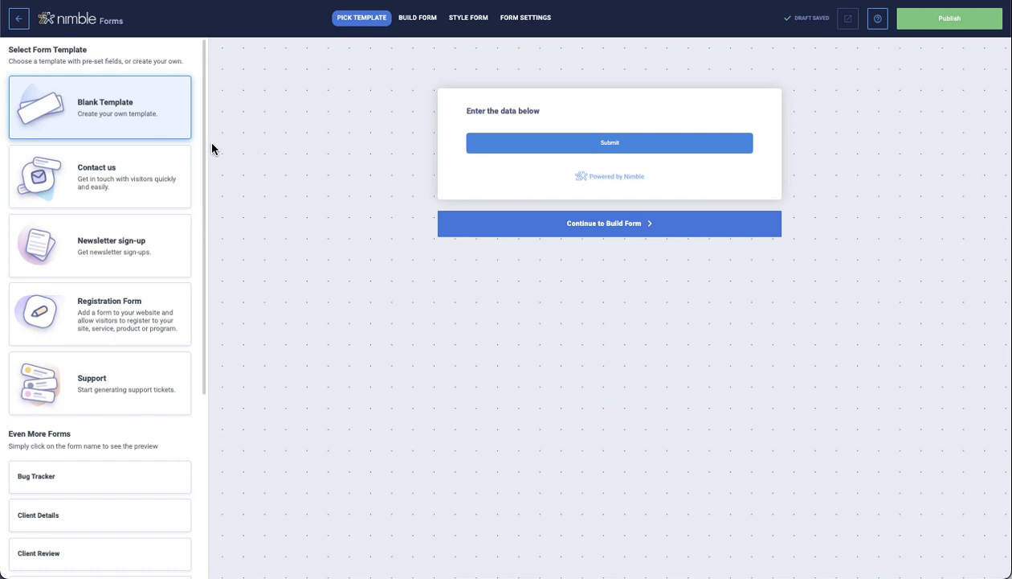
# Choose the Newsletter sign-up template and continue to the form builder
pyautogui.scroll(-3)
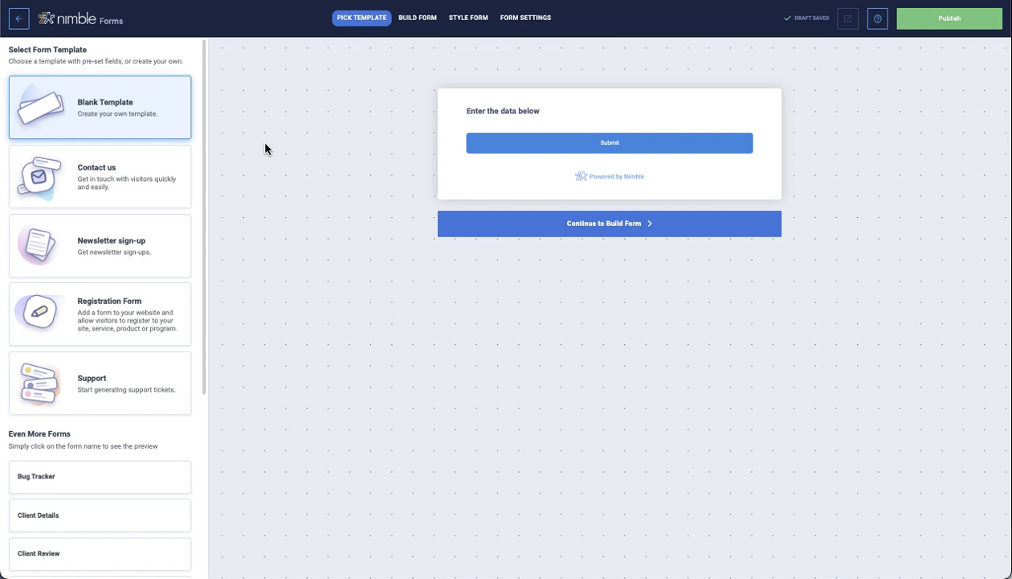
pyautogui.moveTo(169, 235)
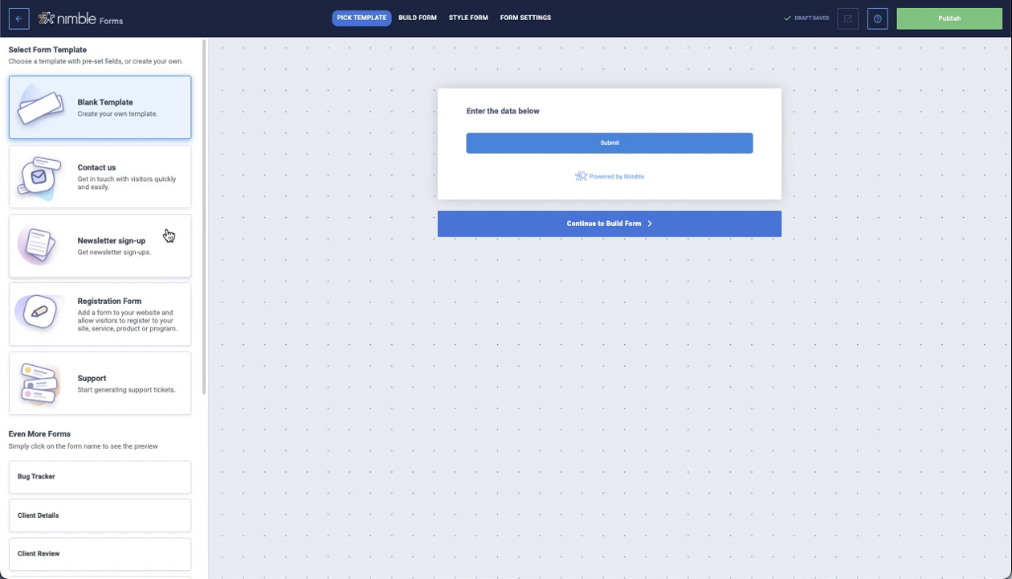
pyautogui.click(99, 245)
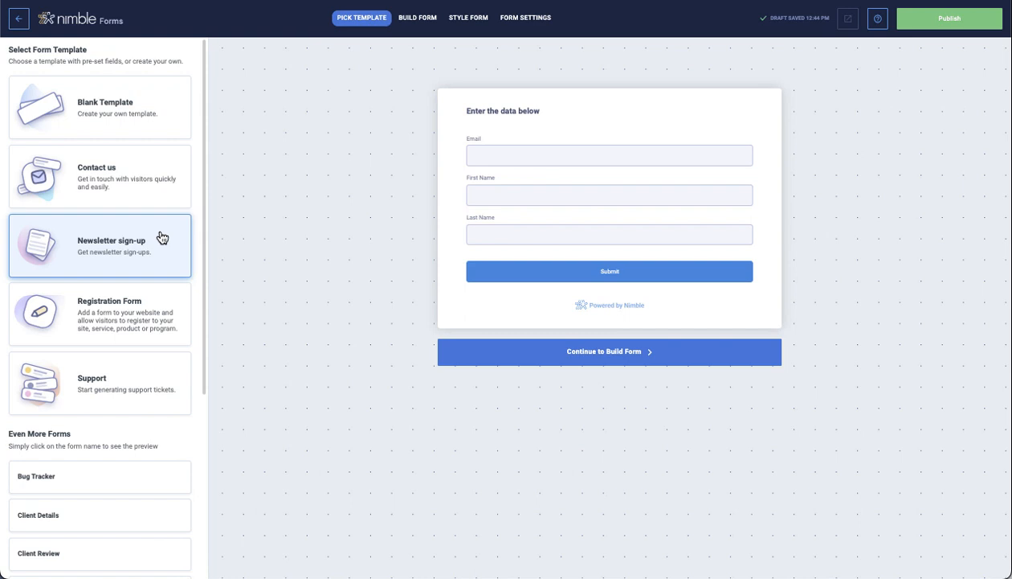
pyautogui.moveTo(481, 333)
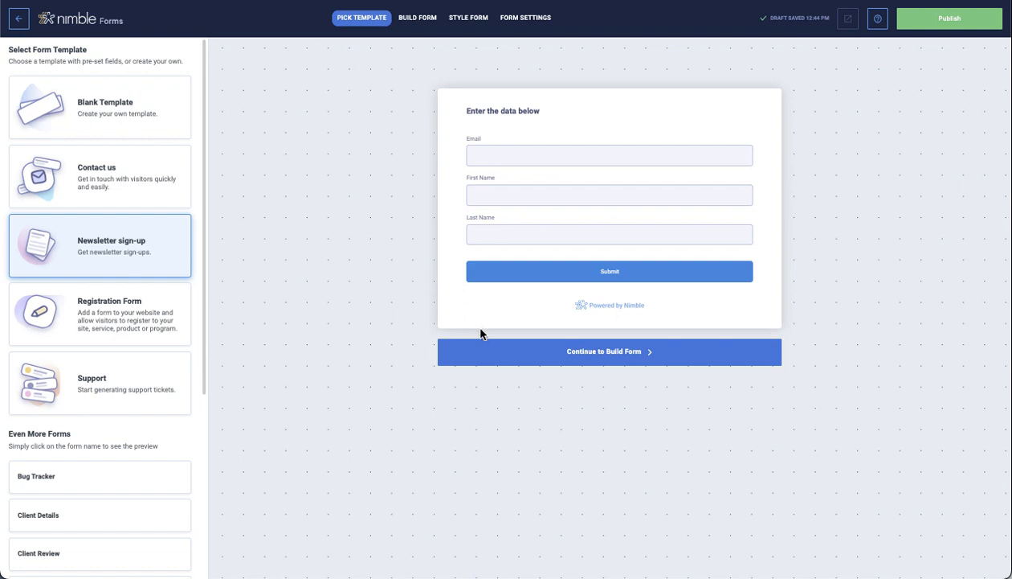
pyautogui.click(609, 351)
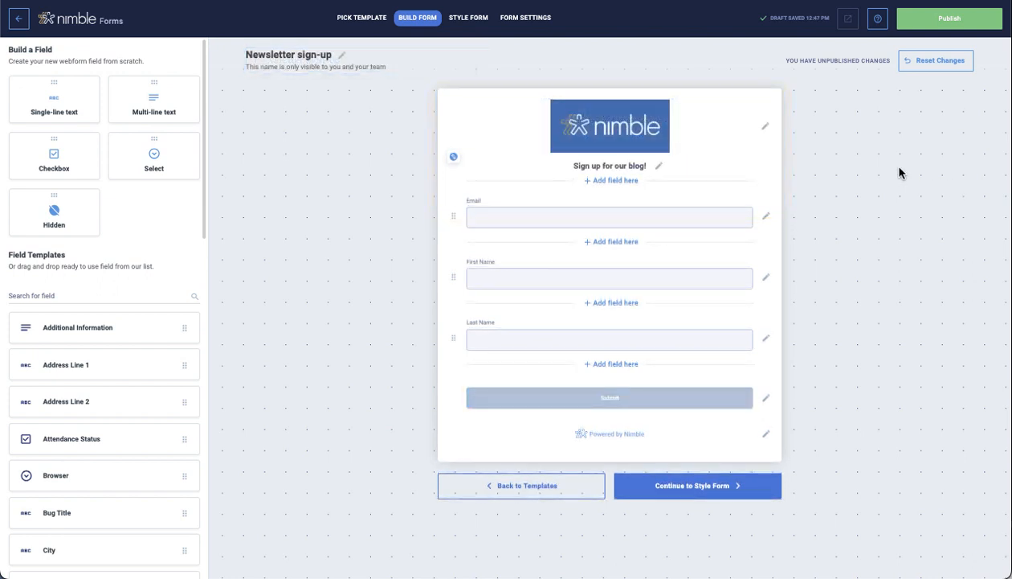
# Add a required 'Subscribe' checkbox field and check the First Name field settings
pyautogui.scroll(-3)
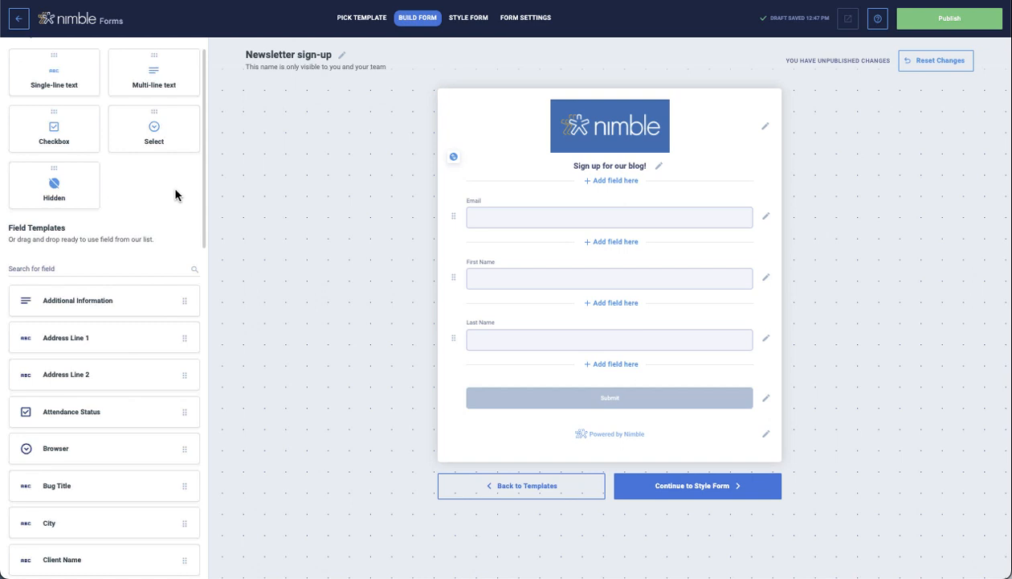
pyautogui.scroll(-3)
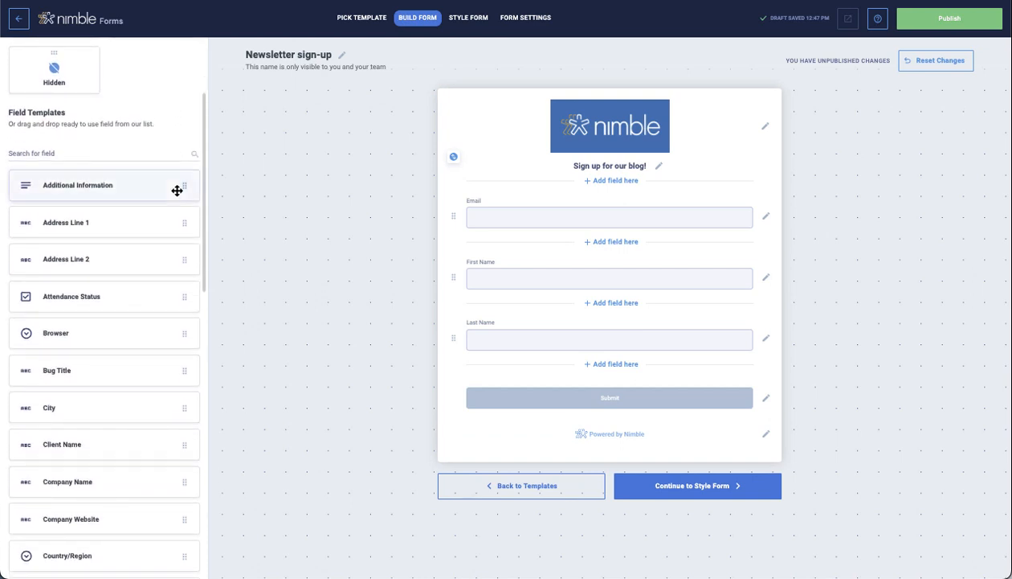
pyautogui.scroll(-3)
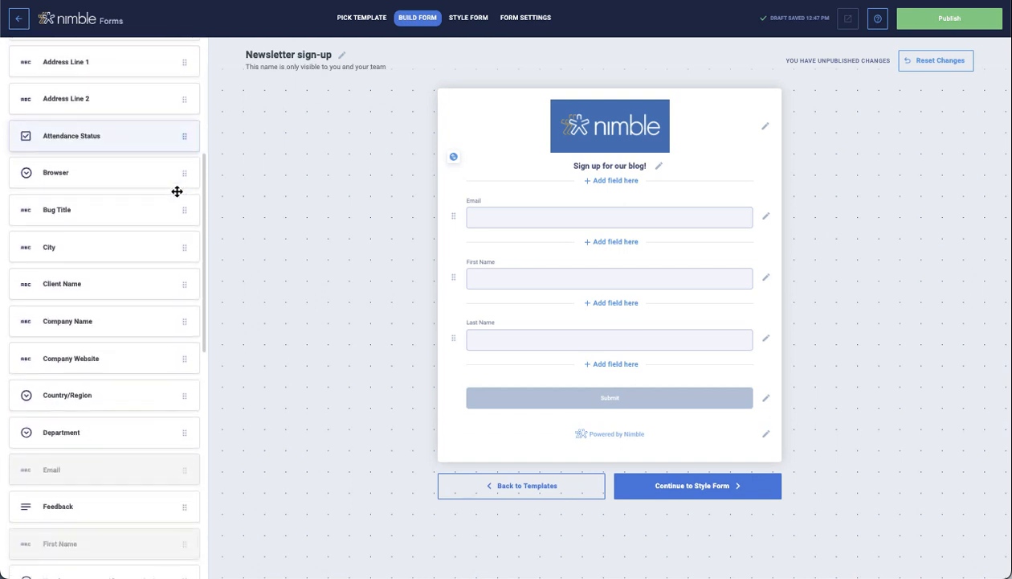
pyautogui.scroll(-3)
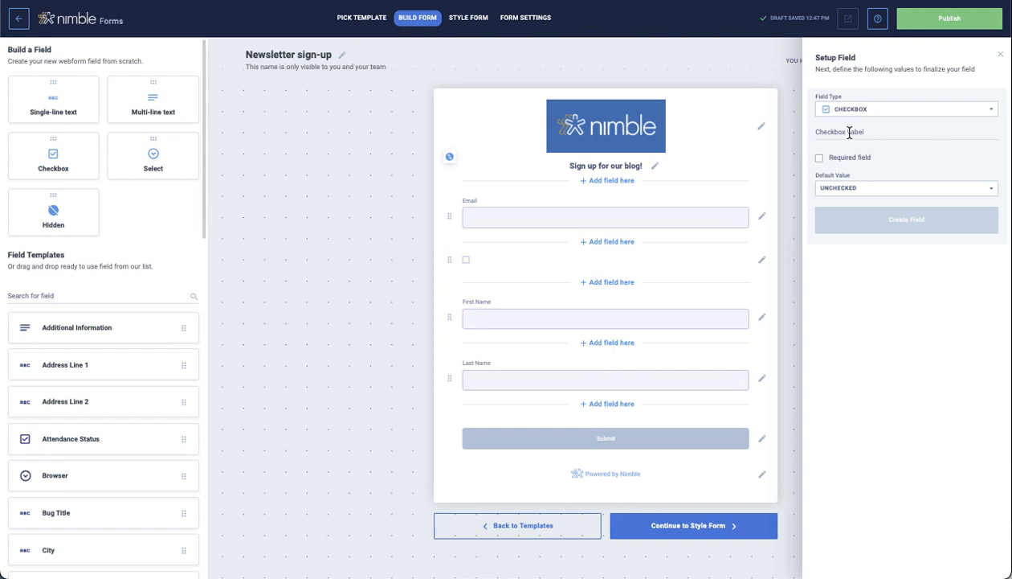
pyautogui.write('Subscribe')
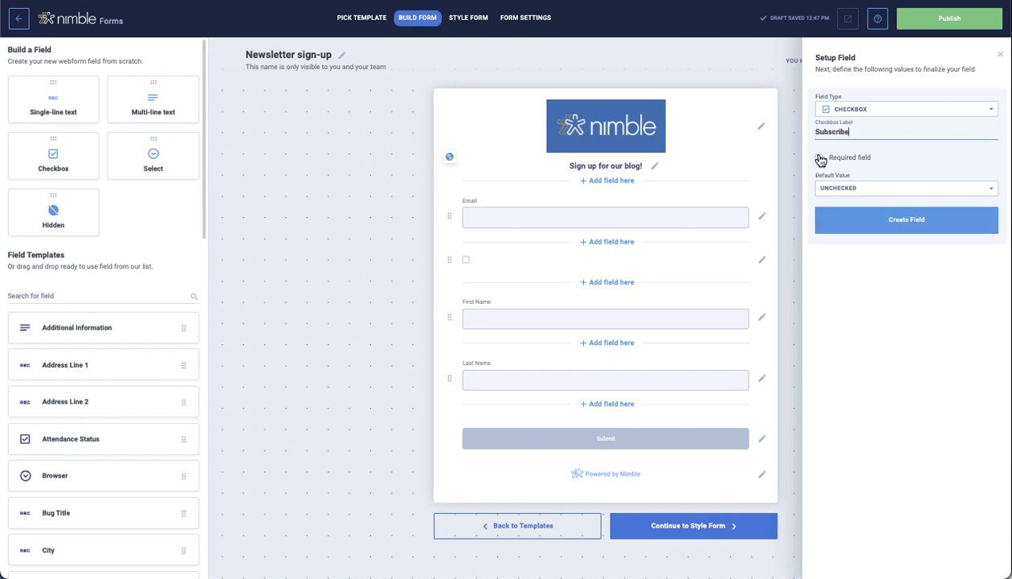
pyautogui.click(907, 219)
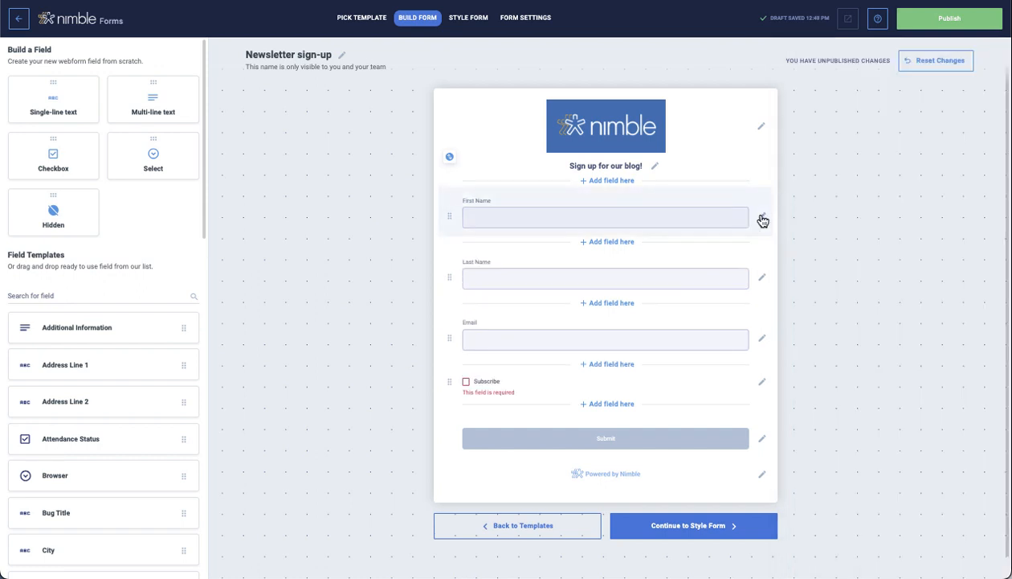
pyautogui.click(760, 218)
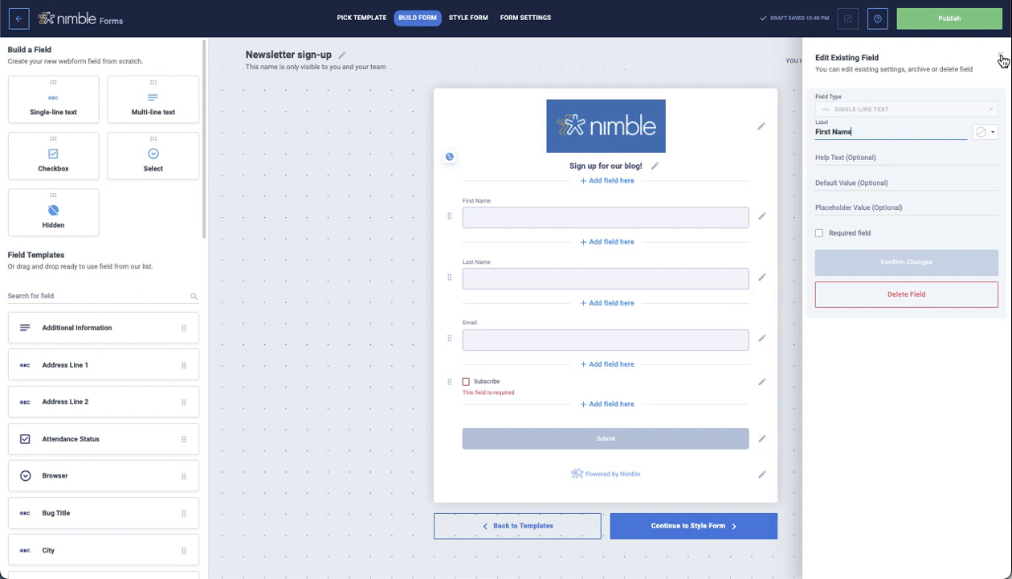
pyautogui.click(468, 18)
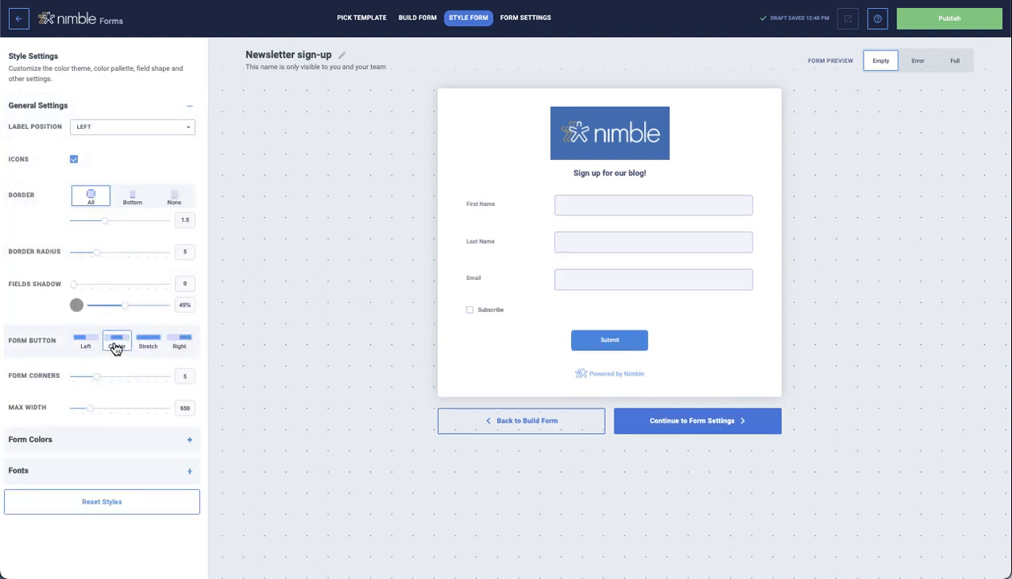
# Stretch the submit button, recolour it, and set Medium/Quicksand/Bold fonts
pyautogui.click(179, 339)
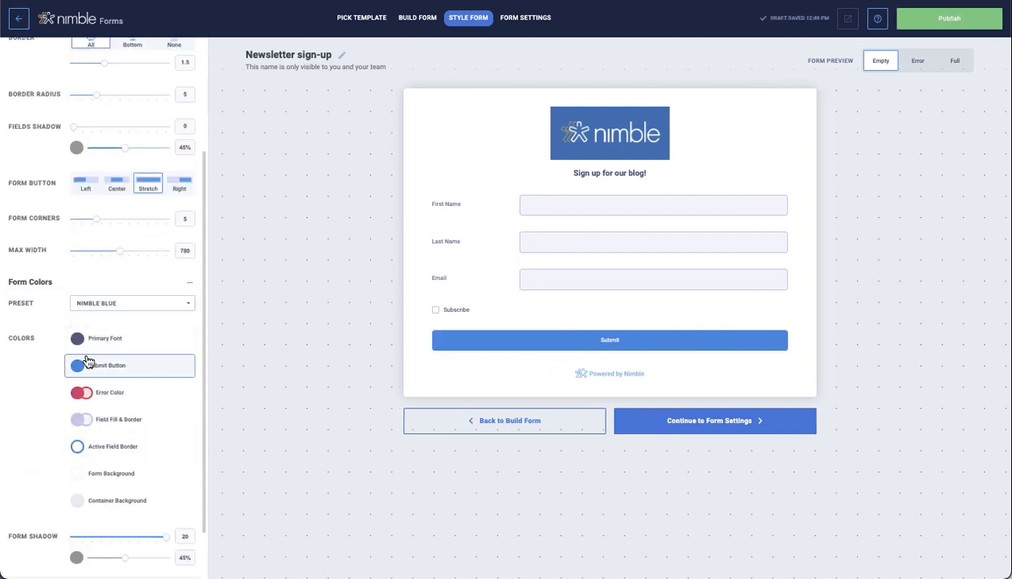
pyautogui.click(82, 365)
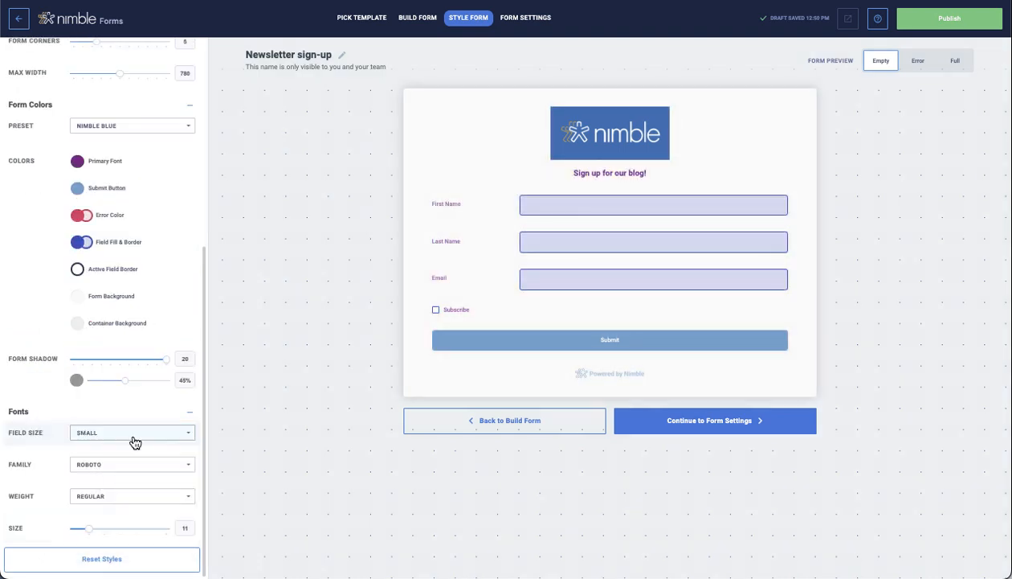
pyautogui.click(131, 463)
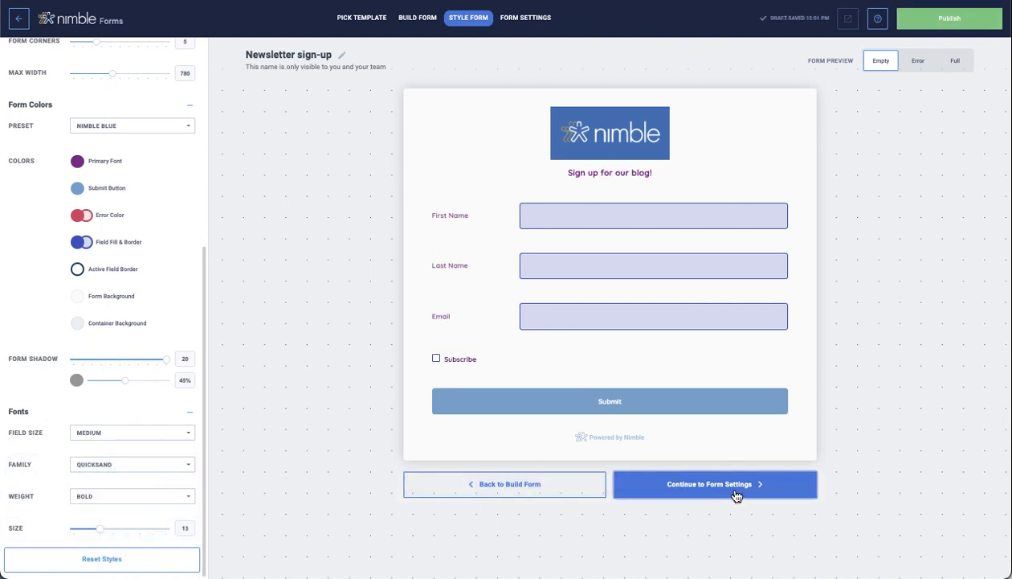
pyautogui.click(714, 484)
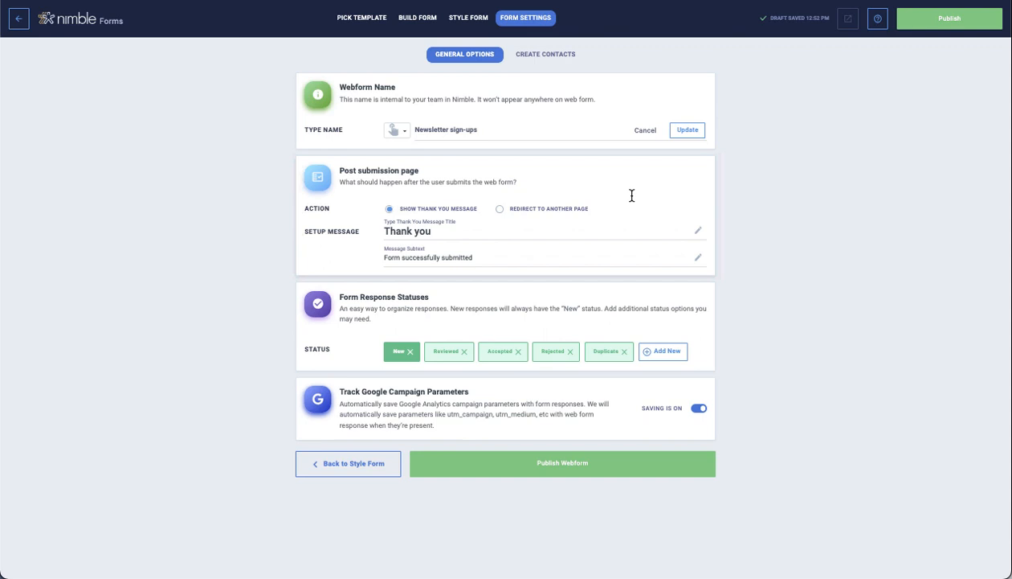
# Set the contacts owner and Subscribers tag, then publish the form
pyautogui.click(544, 54)
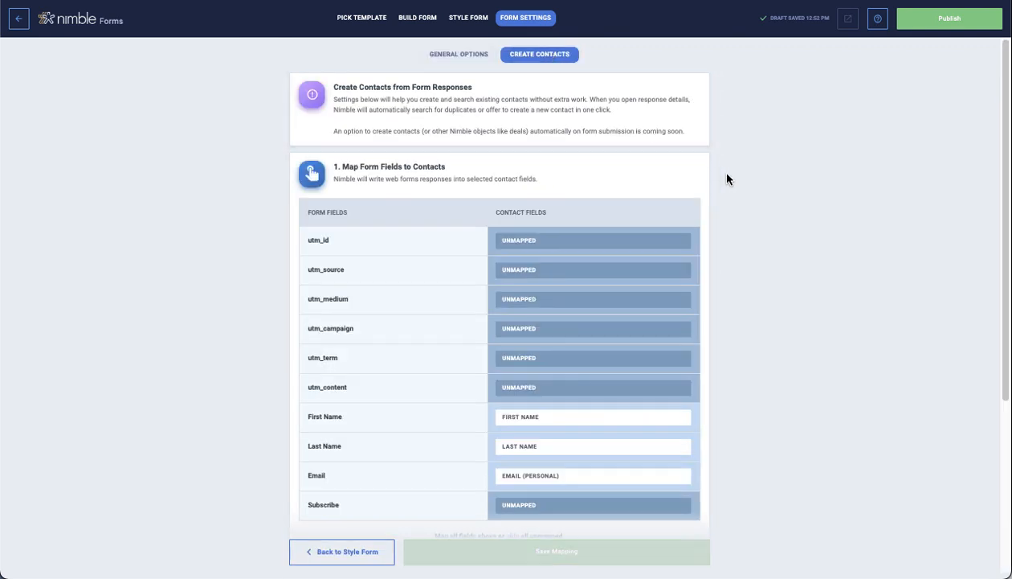
pyautogui.moveTo(747, 197)
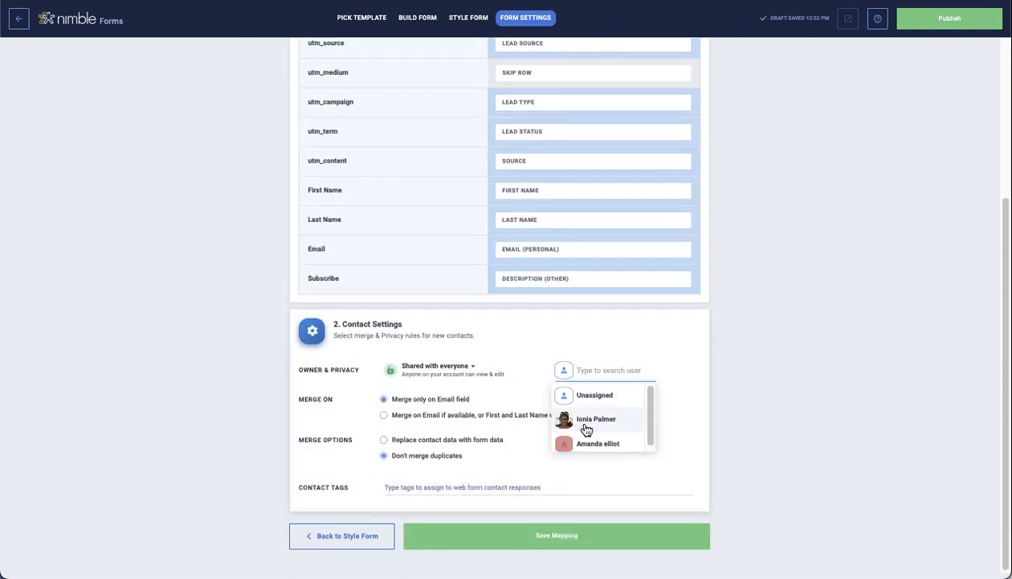
pyautogui.click(596, 419)
pyautogui.write('Subscribers')
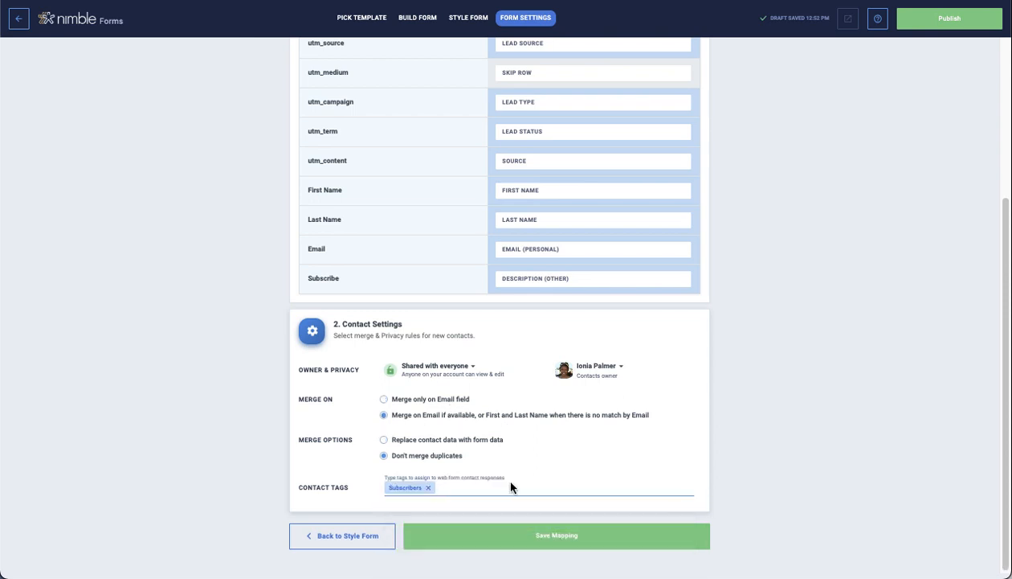
pyautogui.click(556, 536)
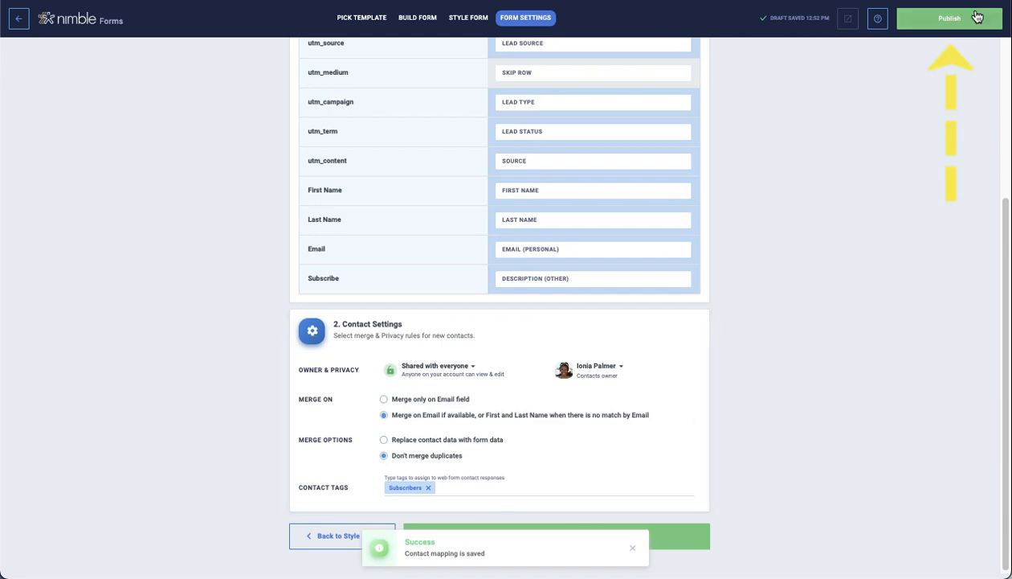
pyautogui.click(948, 18)
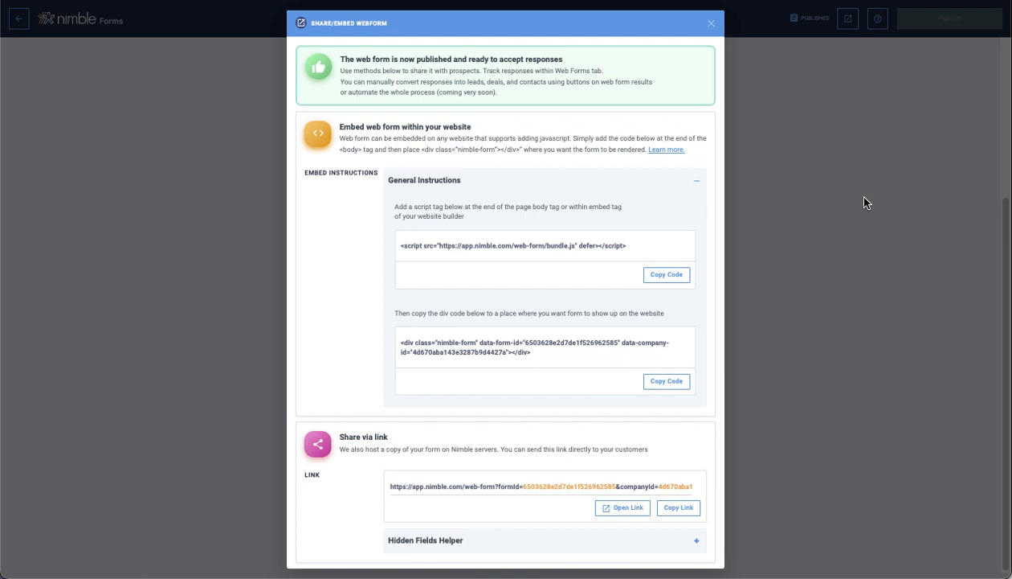
pyautogui.moveTo(174, 390)
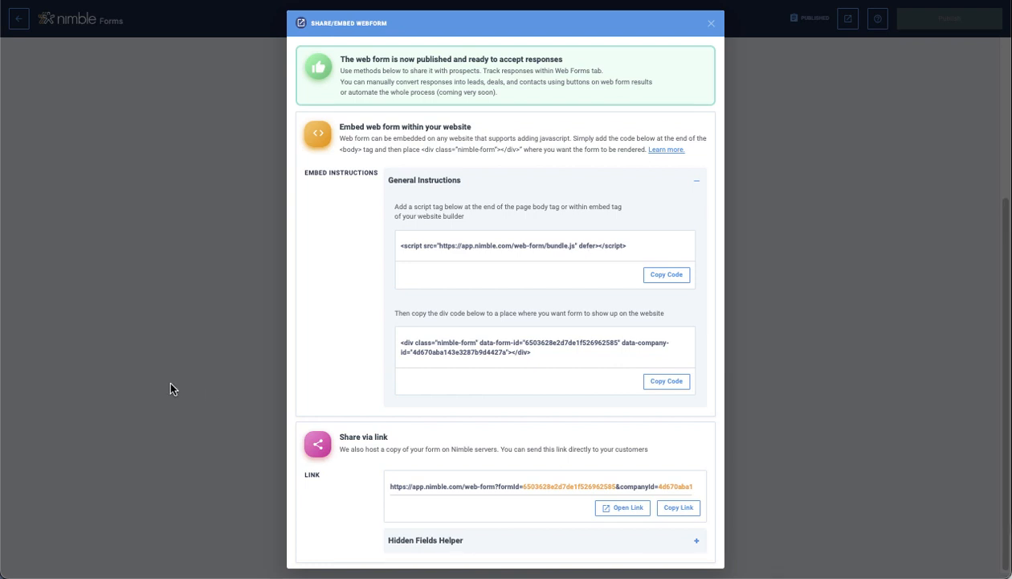
# Close the Share/Embed Webform dialog
pyautogui.click(678, 507)
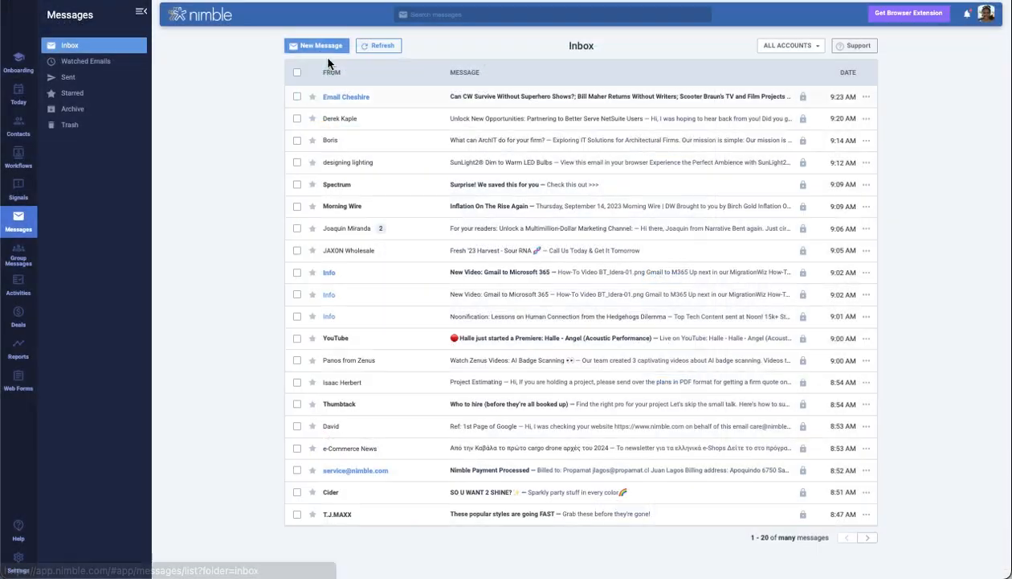
# Start a new email from Meeting Today and link 'Subscribe To My Newsletter'
pyautogui.click(317, 45)
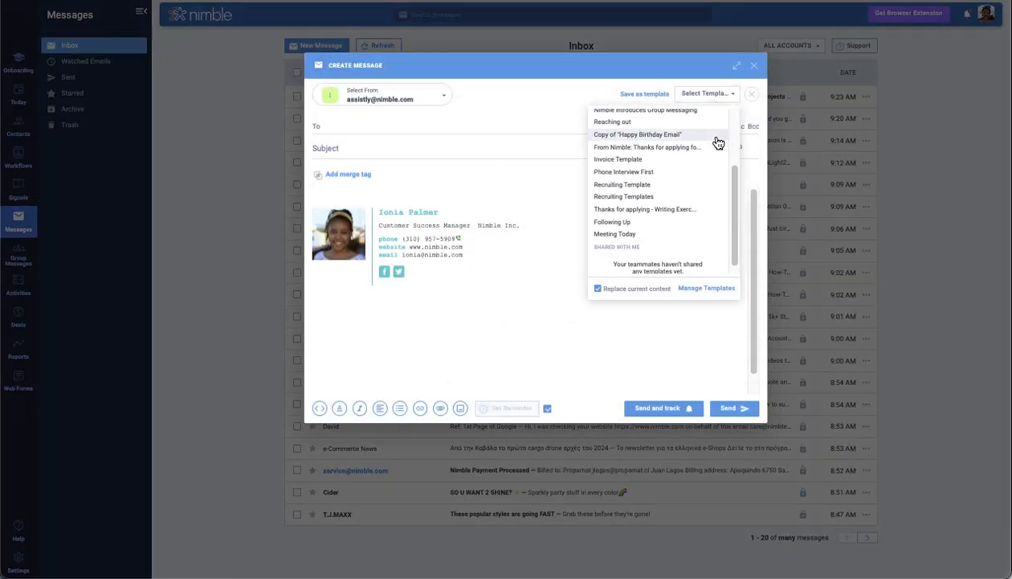
pyautogui.click(615, 234)
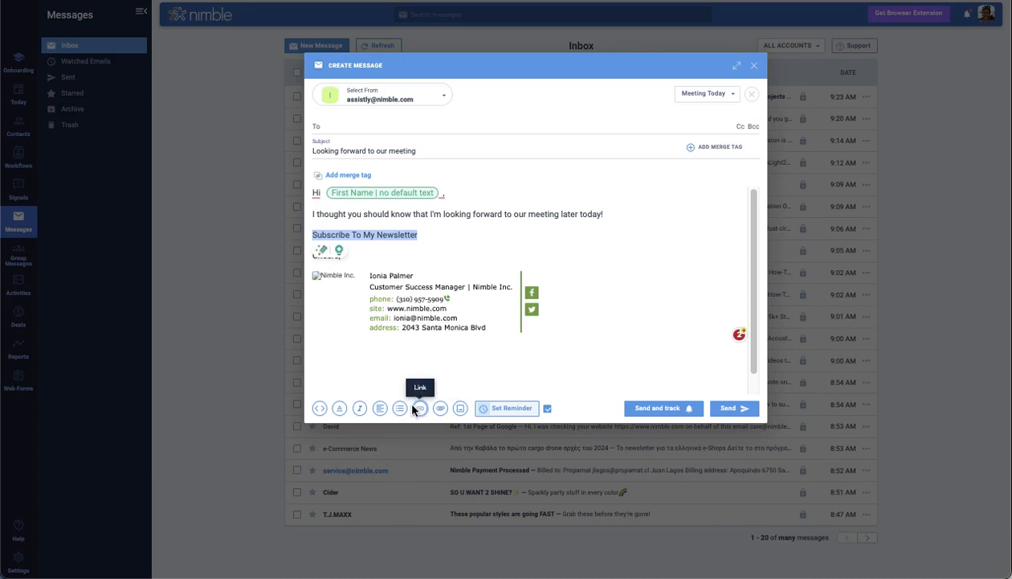
pyautogui.click(418, 408)
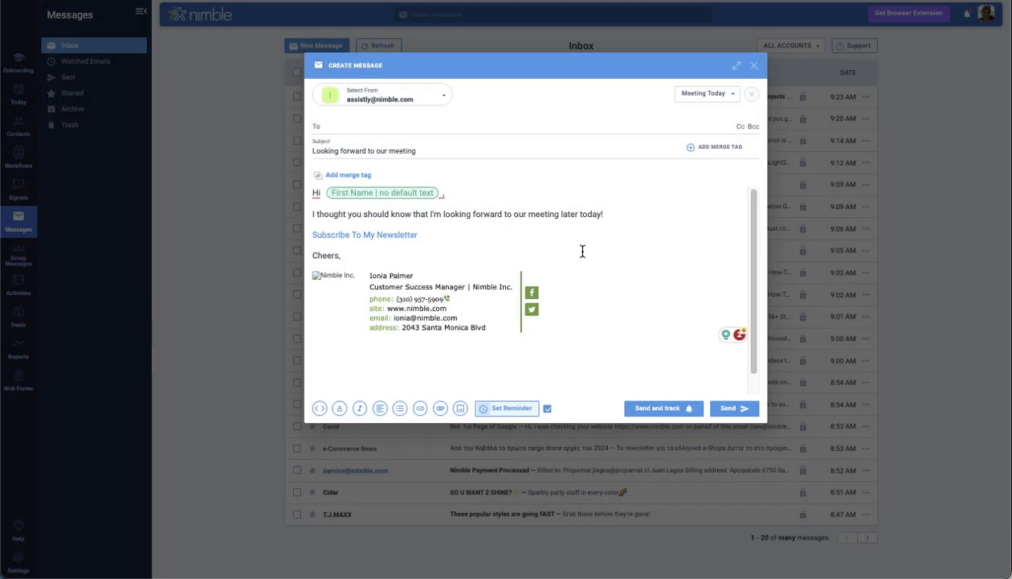
pyautogui.click(755, 65)
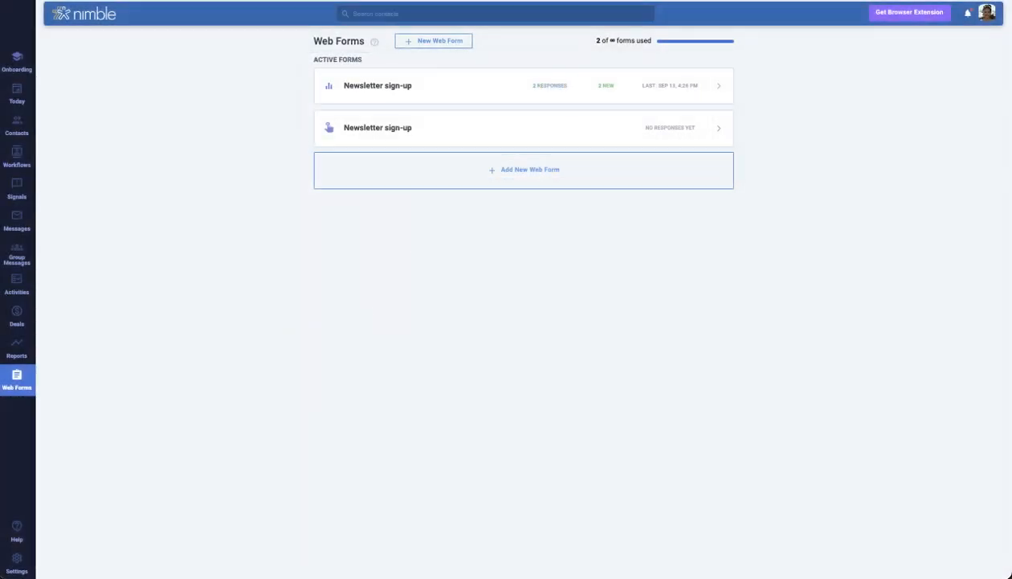
# Open the Newsletter sign-up form's details and bring up its embed code
pyautogui.click(378, 127)
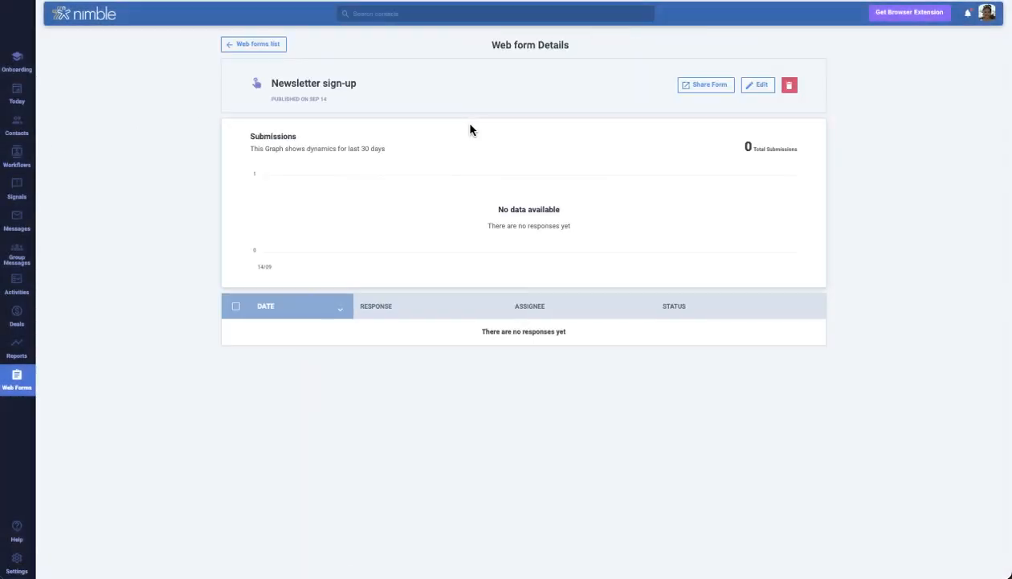
pyautogui.click(705, 84)
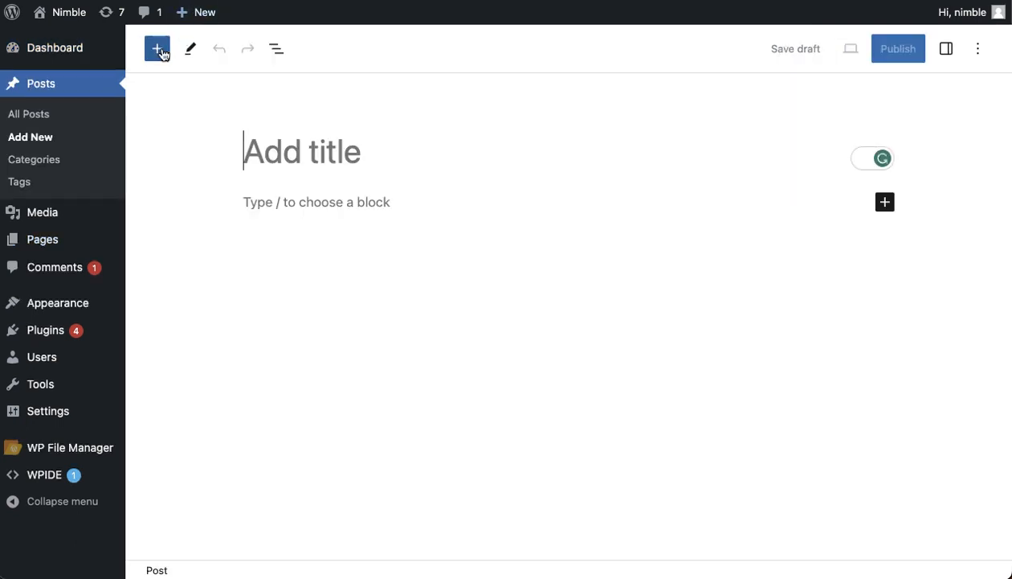
# Add a Custom HTML block containing the Nimble bundle.js script and embed code
pyautogui.click(156, 48)
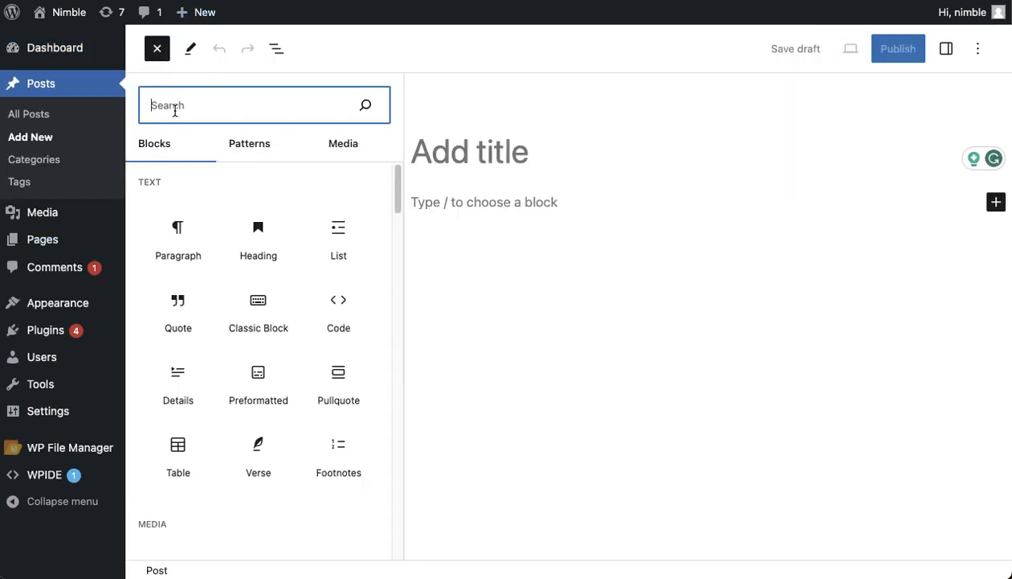
pyautogui.write('html')
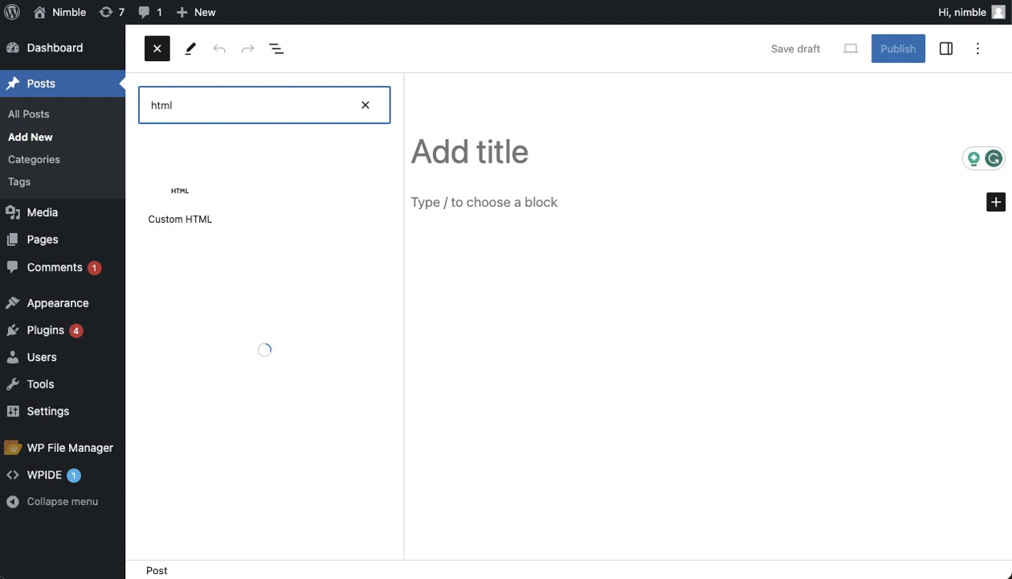
pyautogui.click(179, 201)
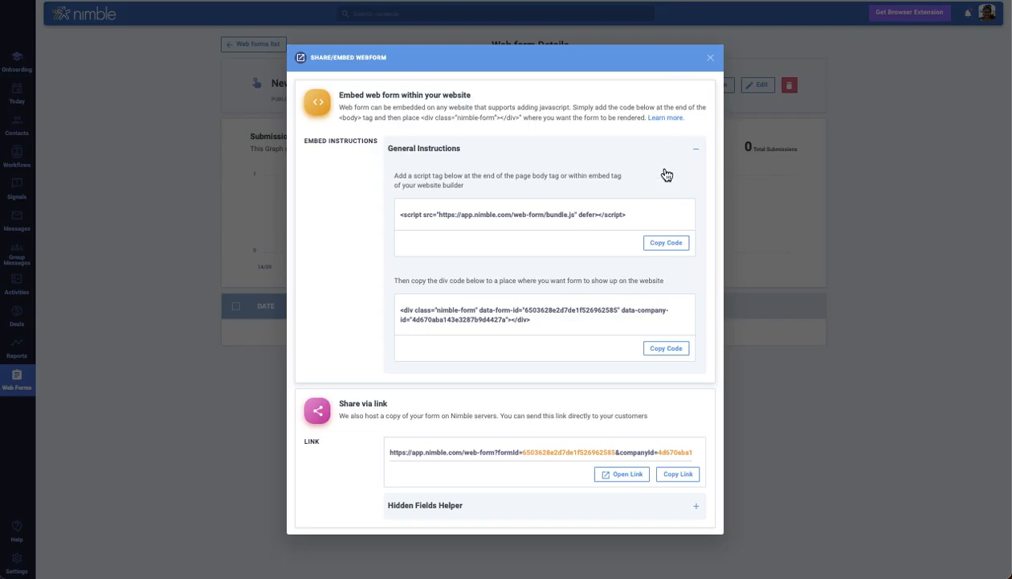
pyautogui.click(665, 242)
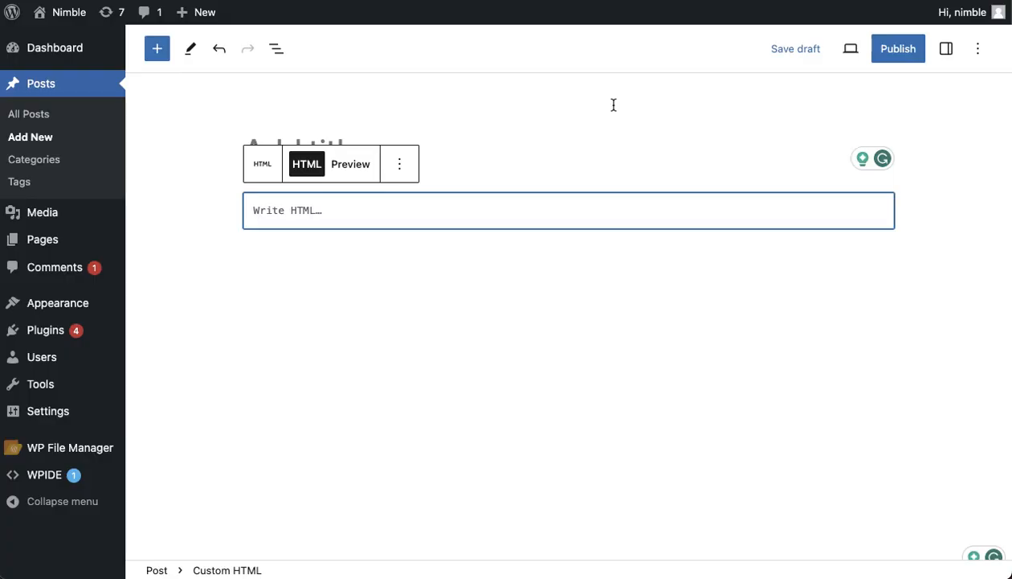
pyautogui.write('<script src="https://app.nimble.com/web-form/bundle.js" defer></script>')
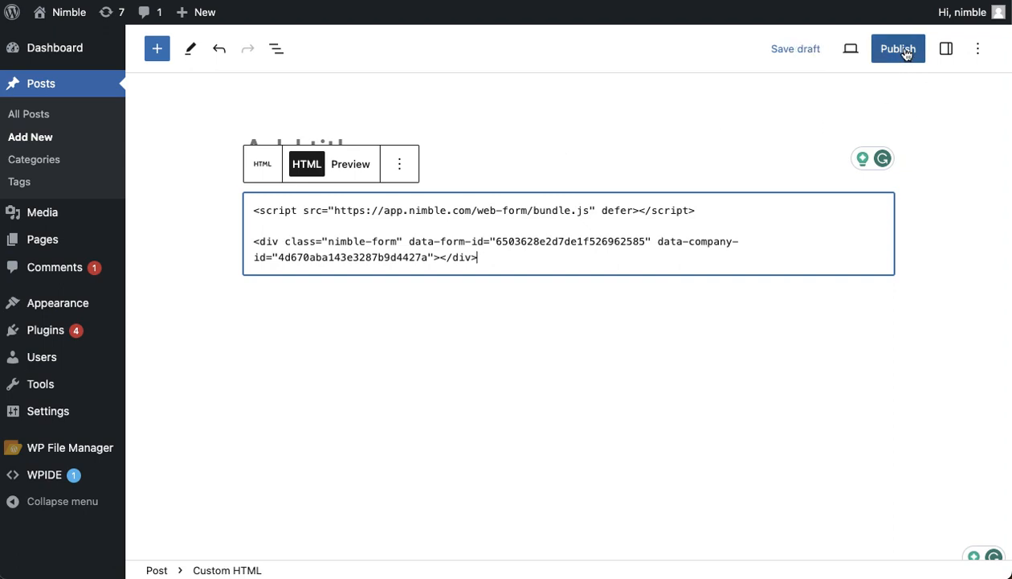
# Publish the post and view the live sign-up form
pyautogui.click(897, 48)
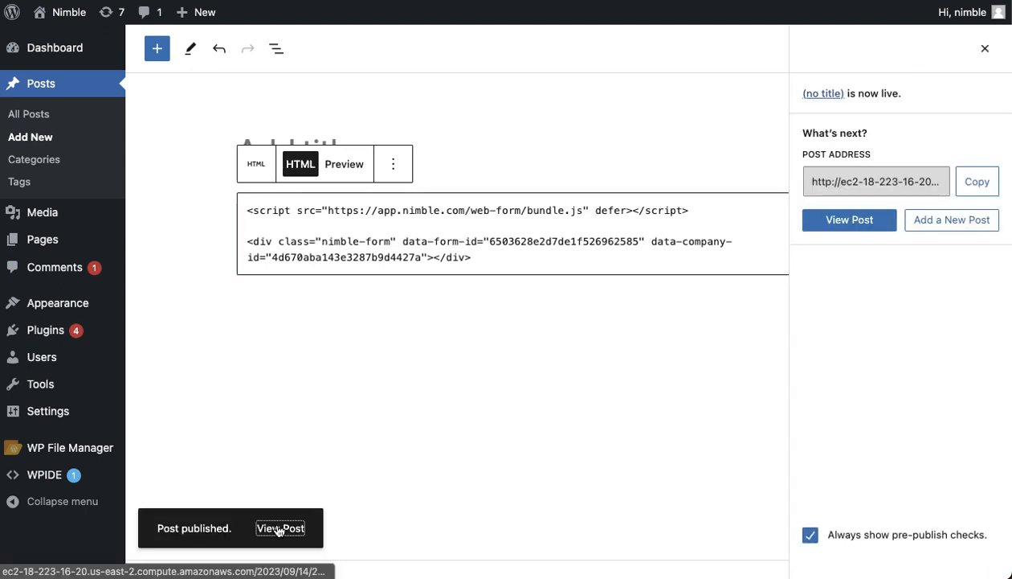
pyautogui.click(281, 527)
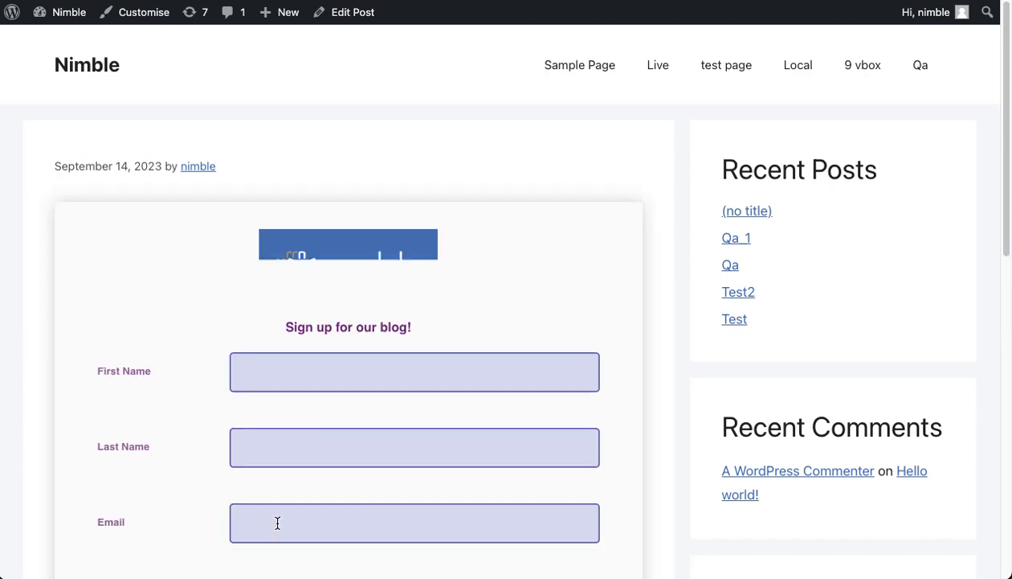
pyautogui.scroll(-3)
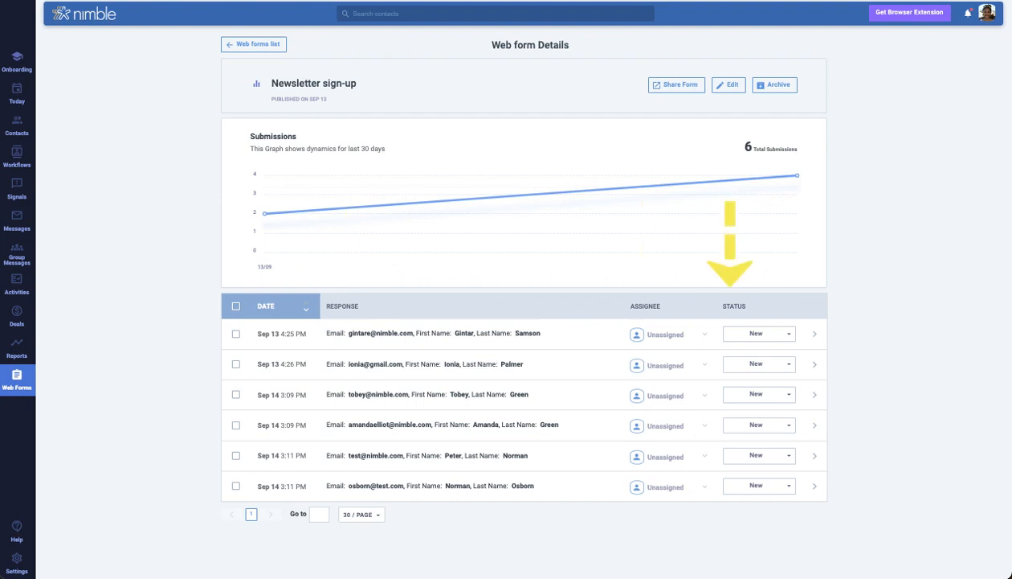
# Mark all six submissions Reviewed, set the first to Accepted, and open it
pyautogui.click(237, 306)
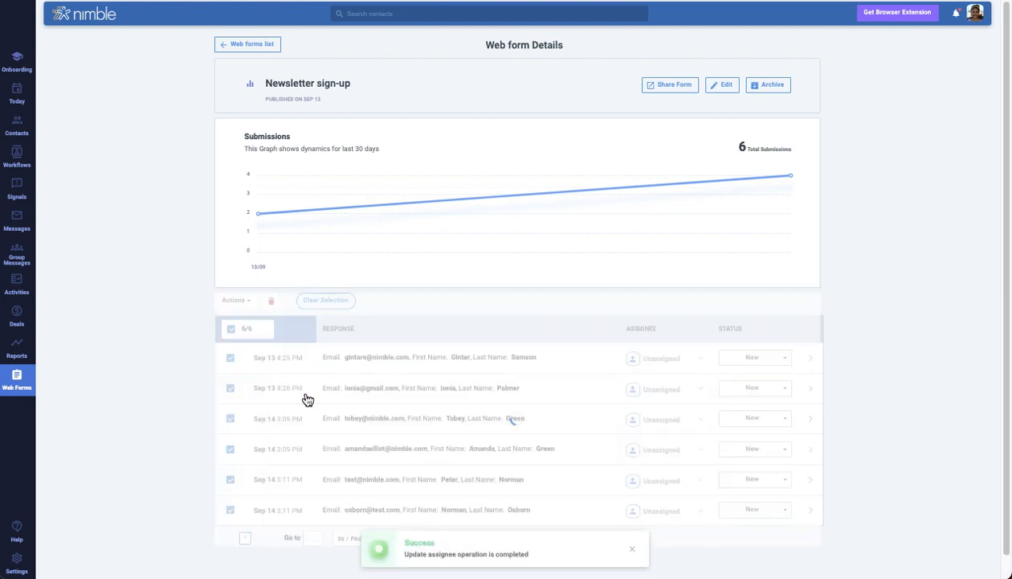
pyautogui.click(236, 300)
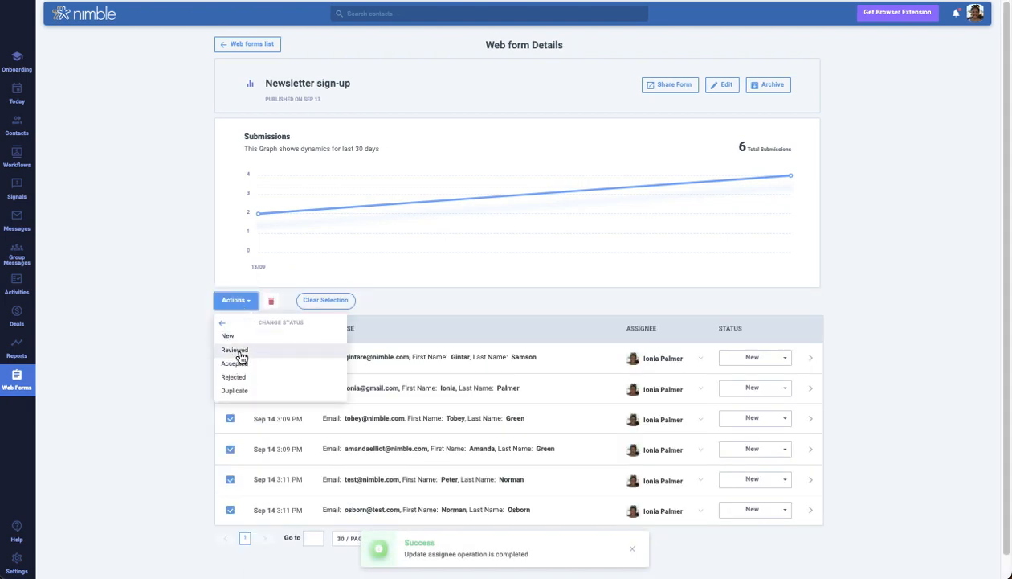
pyautogui.click(234, 349)
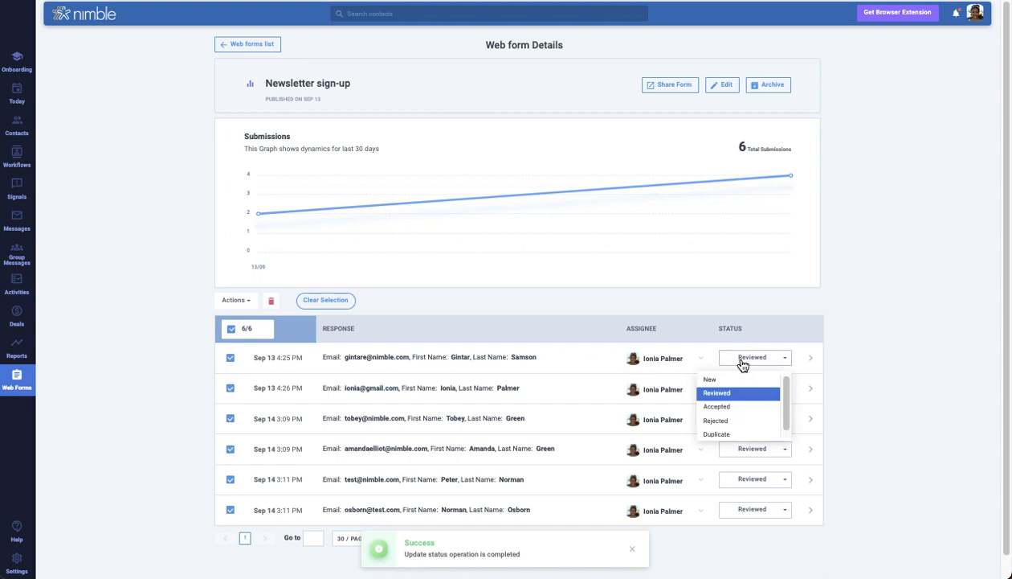
pyautogui.click(716, 405)
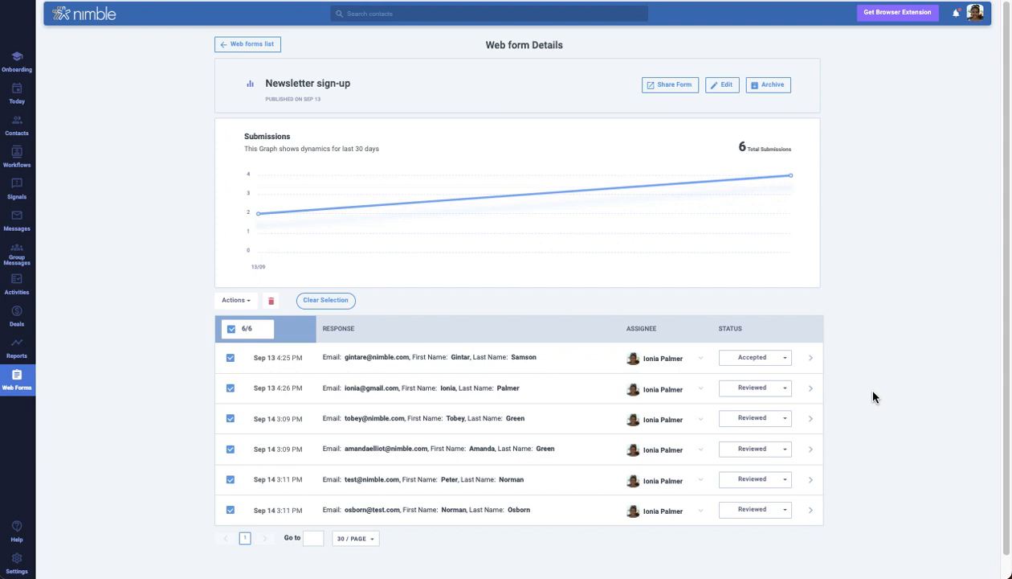
pyautogui.click(402, 357)
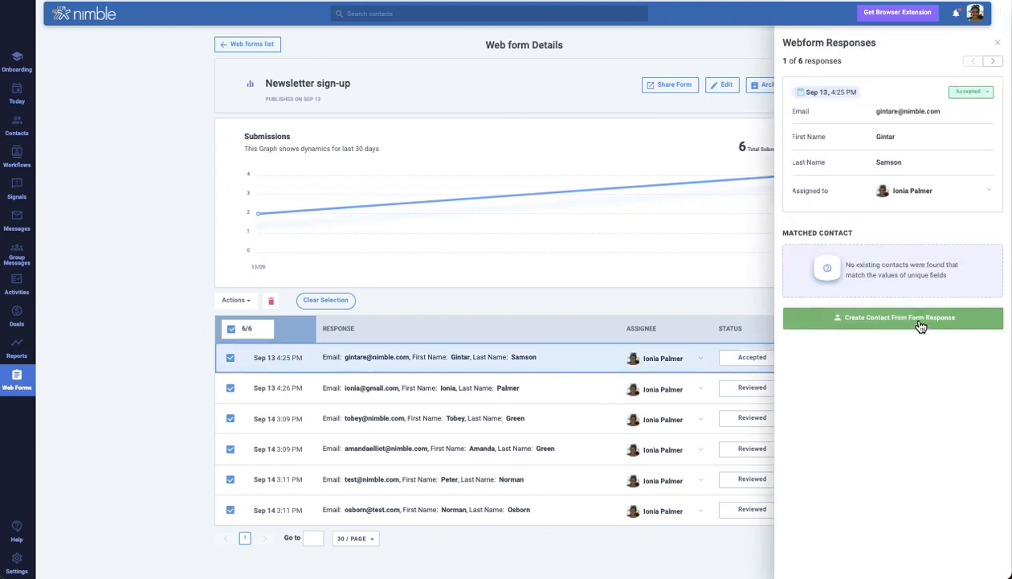
pyautogui.click(893, 317)
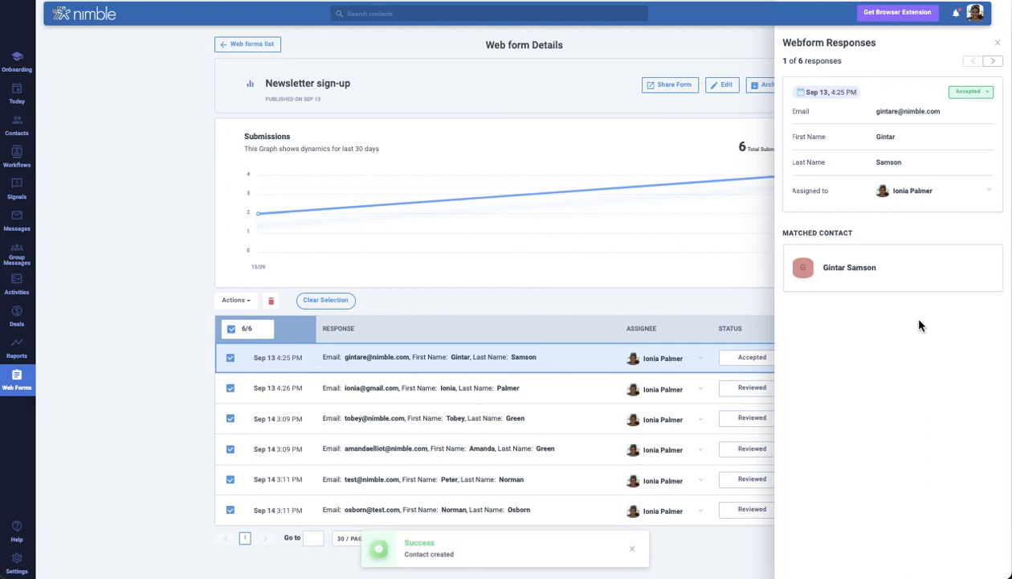